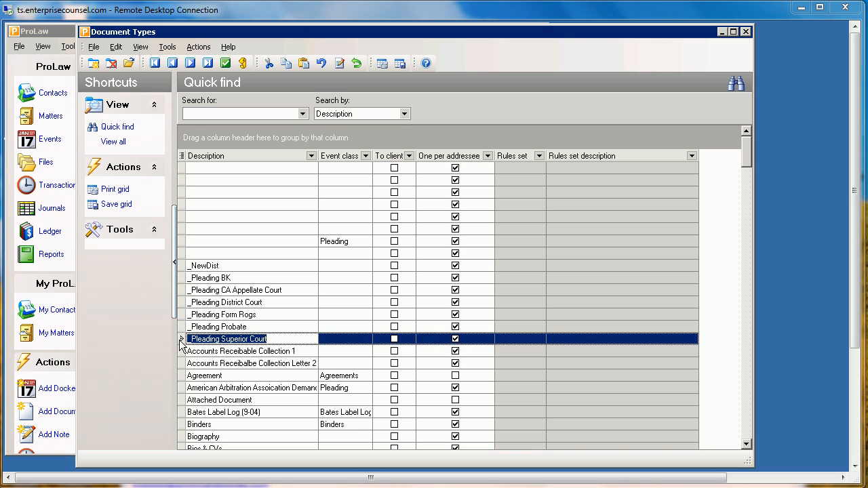
pyautogui.moveTo(192, 339)
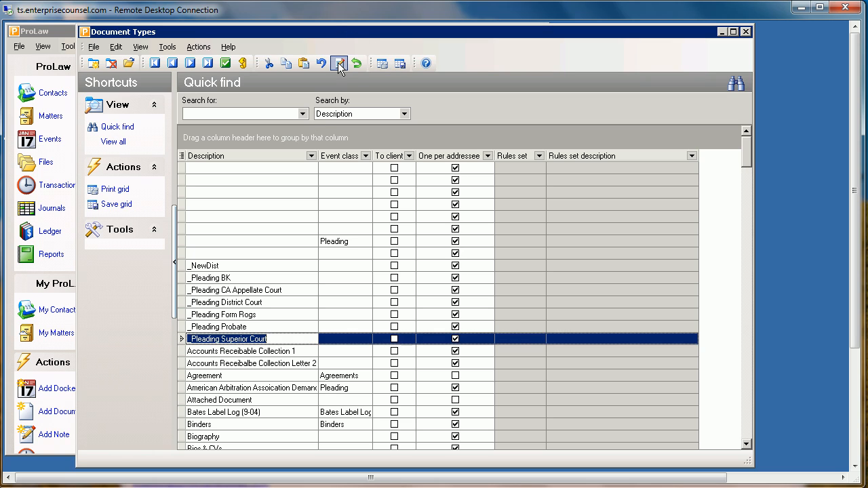
# - Load the _Pleading Superior Court template into Word via the Edit Document command
pyautogui.click(339, 64)
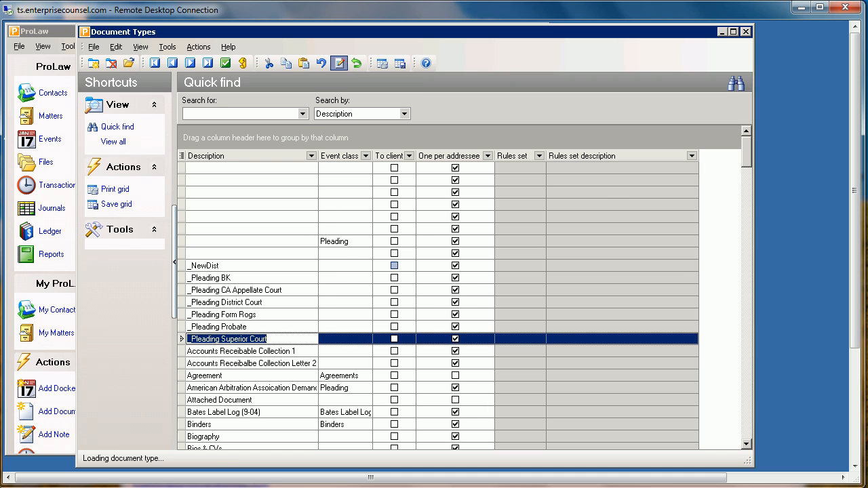
# - Review the pleading template's court heading and scroll through its body
pyautogui.doubleClick(227, 339)
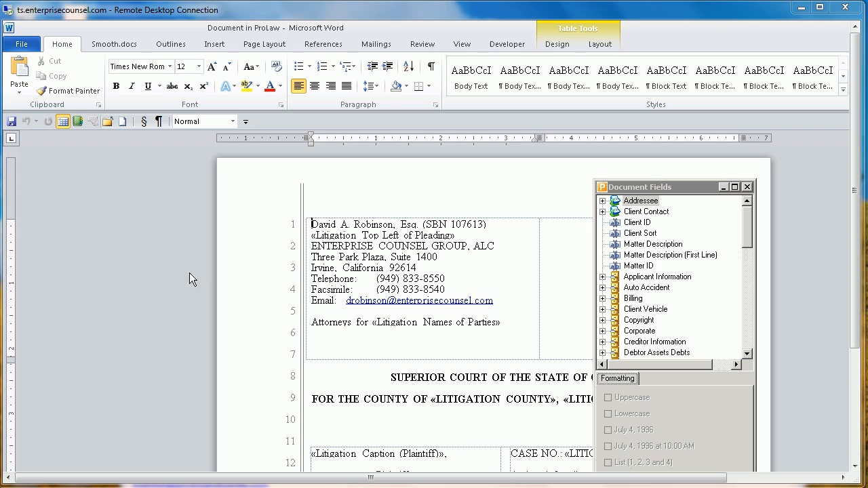
pyautogui.moveTo(361, 261)
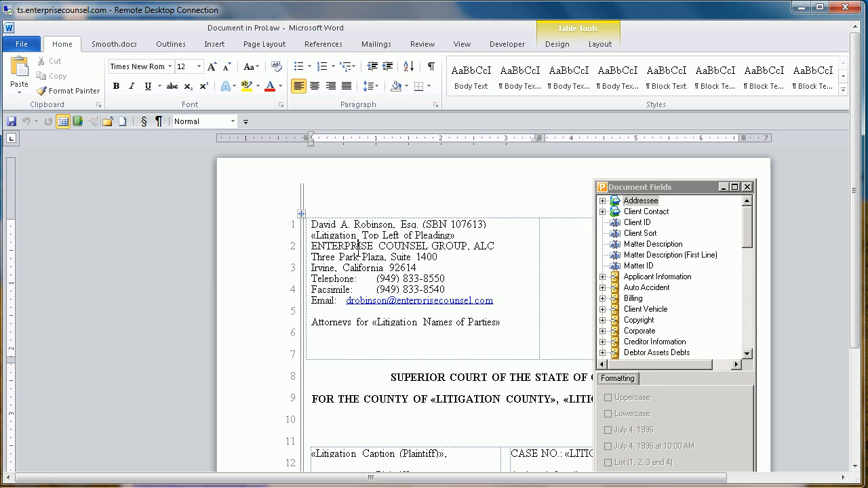
pyautogui.click(445, 377)
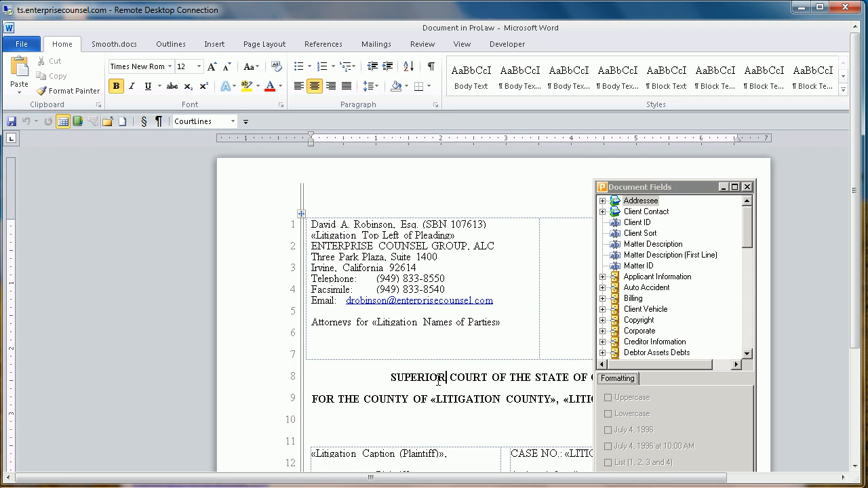
pyautogui.scroll(-3)
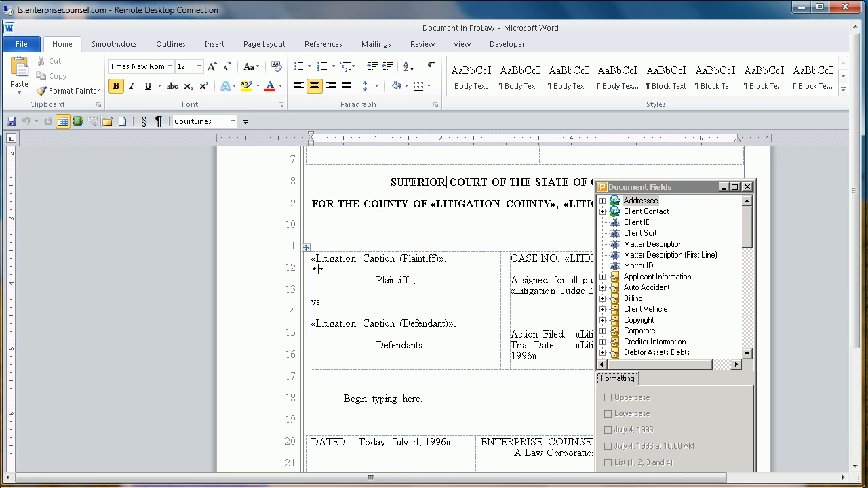
pyautogui.moveTo(320, 331)
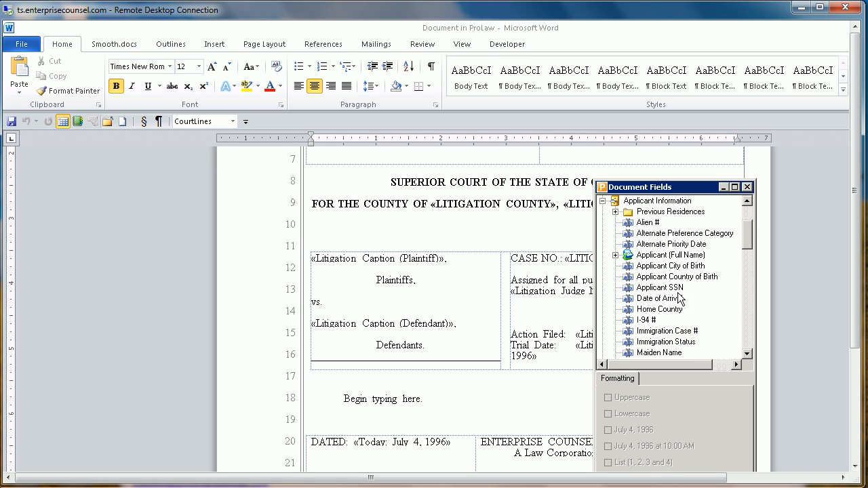
pyautogui.moveTo(662, 317)
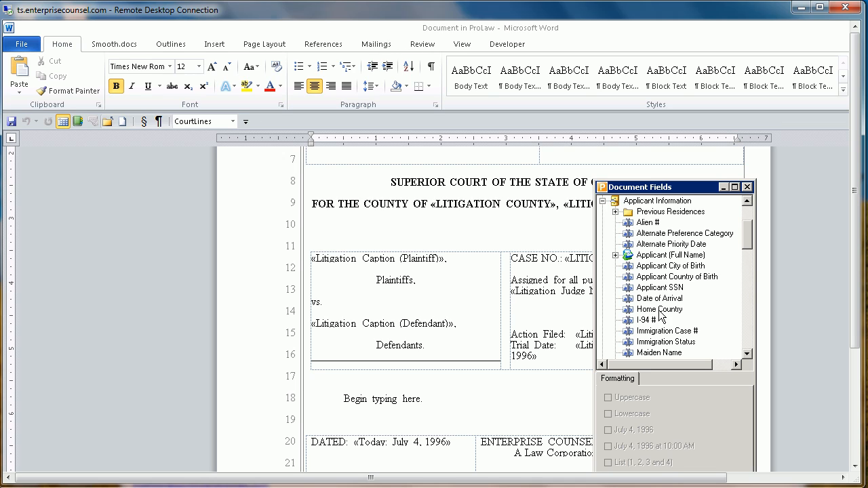
pyautogui.moveTo(654, 347)
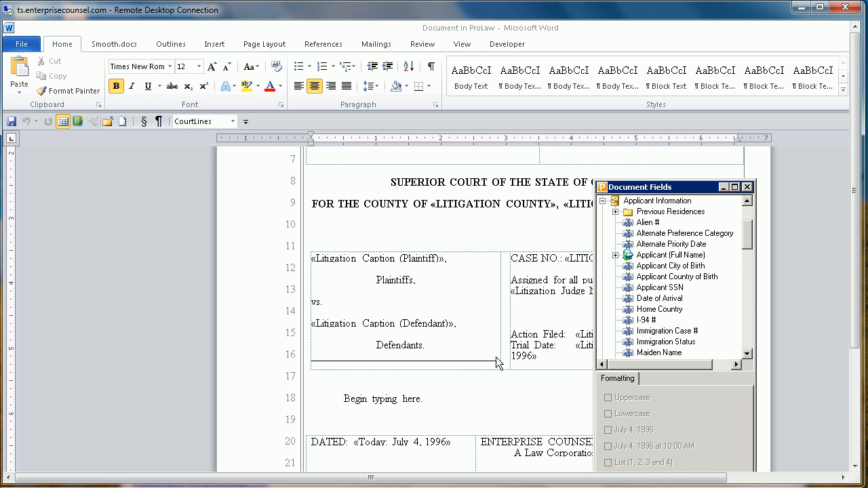
pyautogui.moveTo(754, 163)
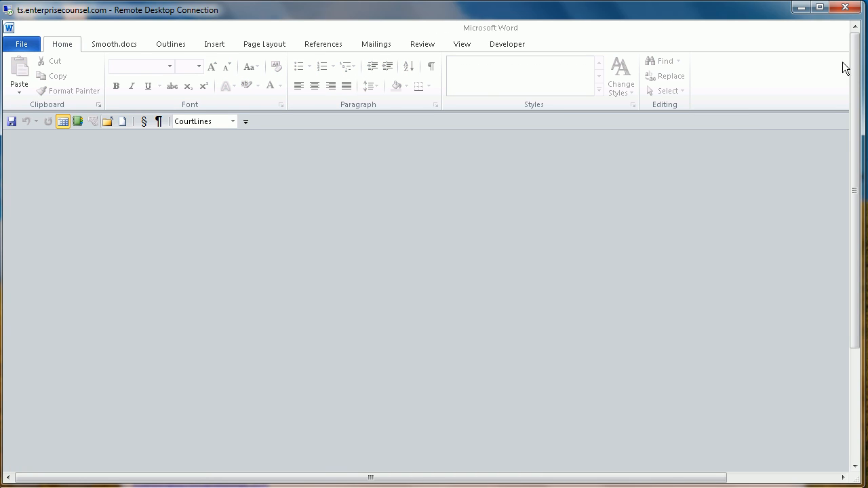
# - Close Word and start a new document event on matter 99999's Events tab
pyautogui.click(845, 8)
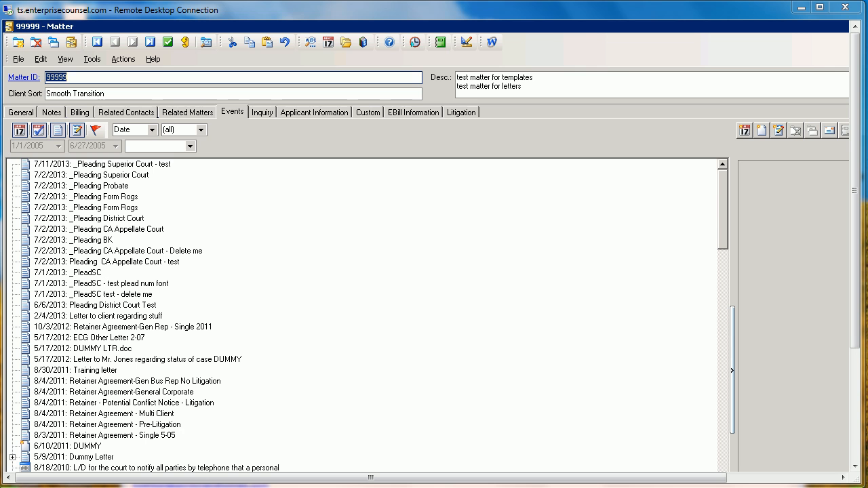
pyautogui.moveTo(632, 350)
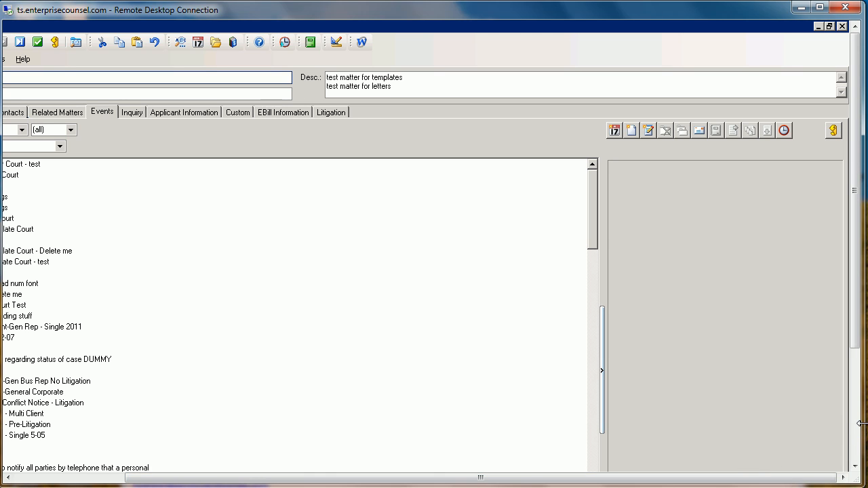
pyautogui.moveTo(184, 293)
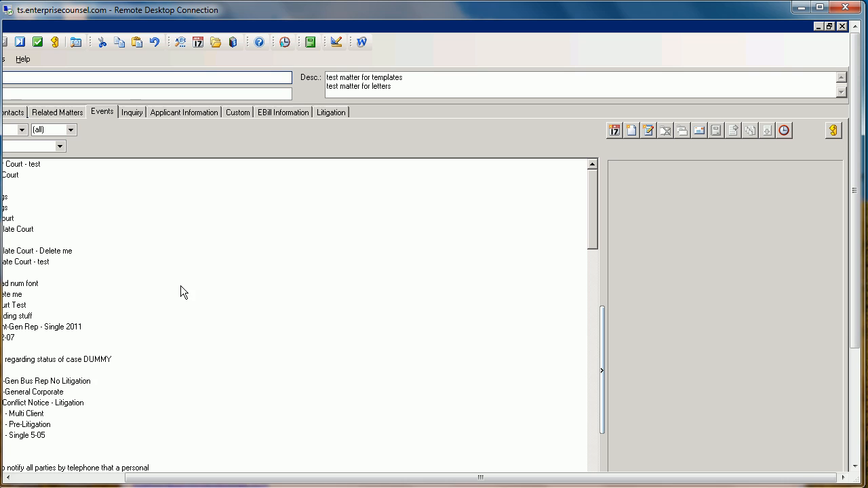
pyautogui.moveTo(163, 373)
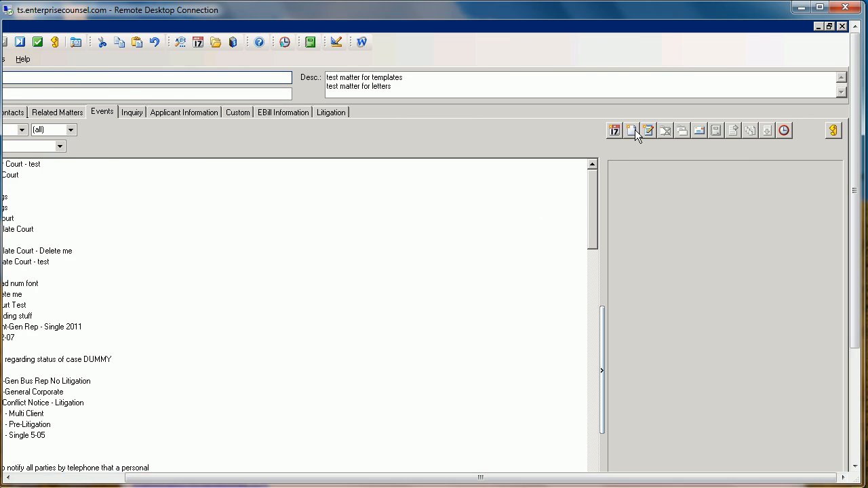
pyautogui.click(629, 130)
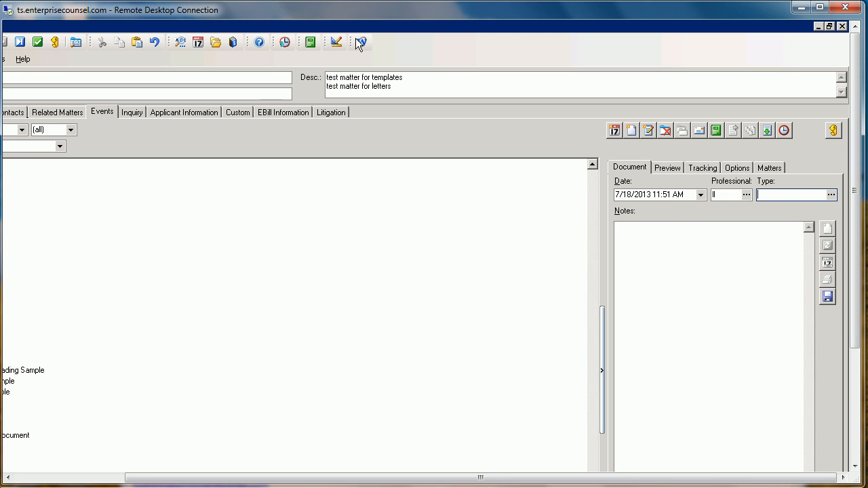
# - Assign the _Pleading Superior Court type via Quick find '_p', confirm it, and note 'test'
pyautogui.write('_p')
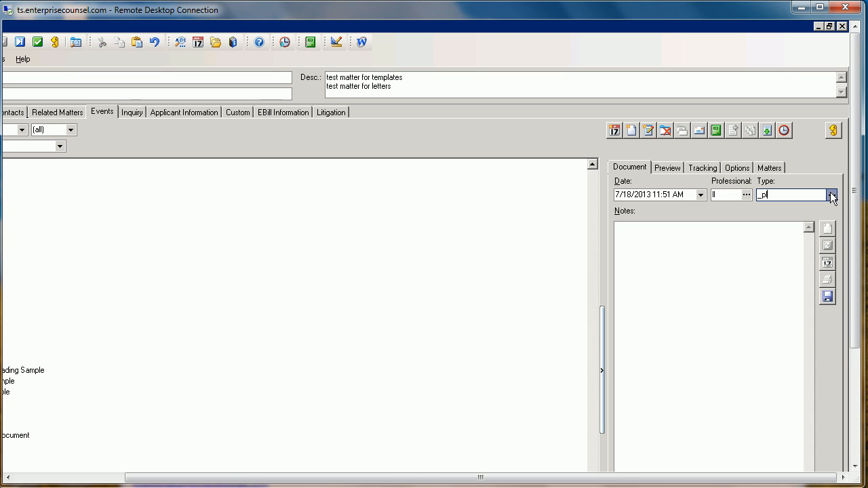
pyautogui.click(832, 195)
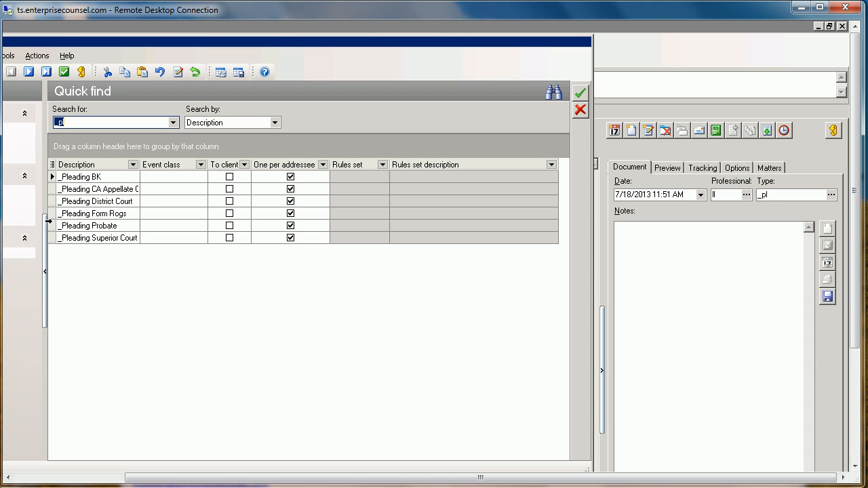
pyautogui.click(97, 238)
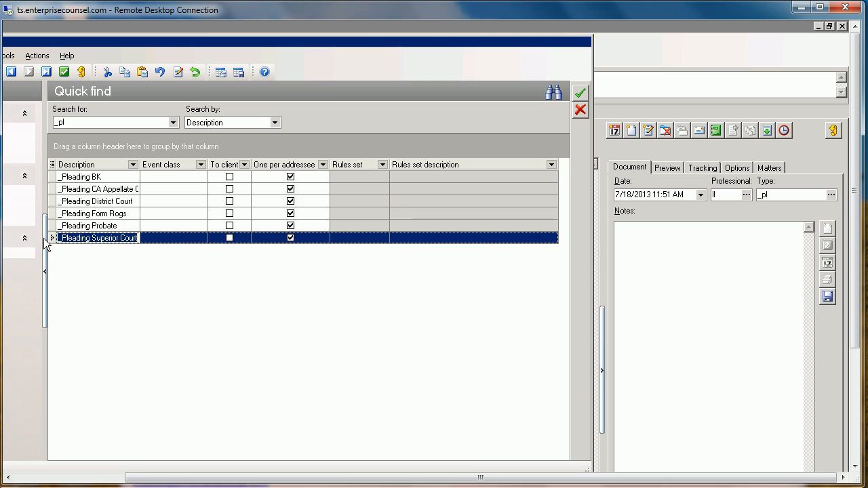
pyautogui.moveTo(67, 56)
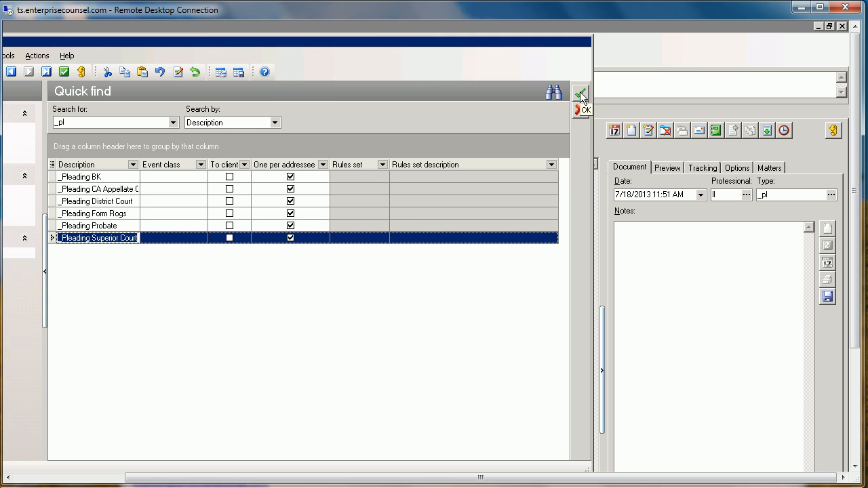
pyautogui.click(583, 106)
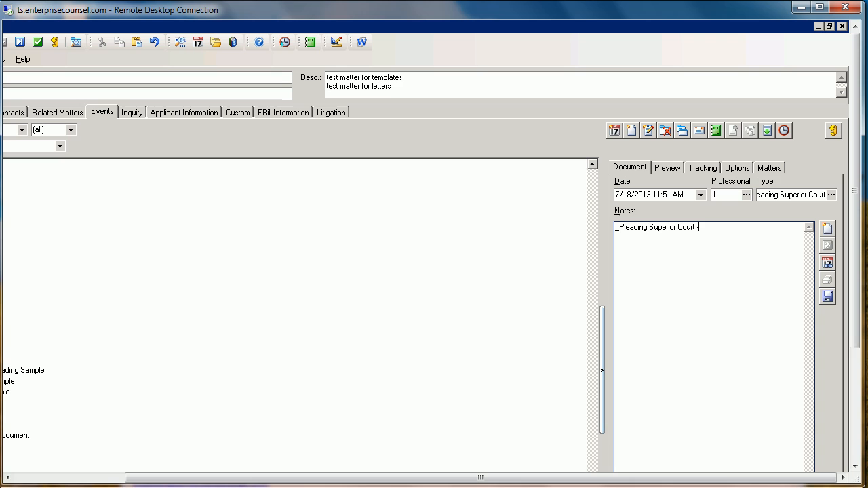
pyautogui.write('test')
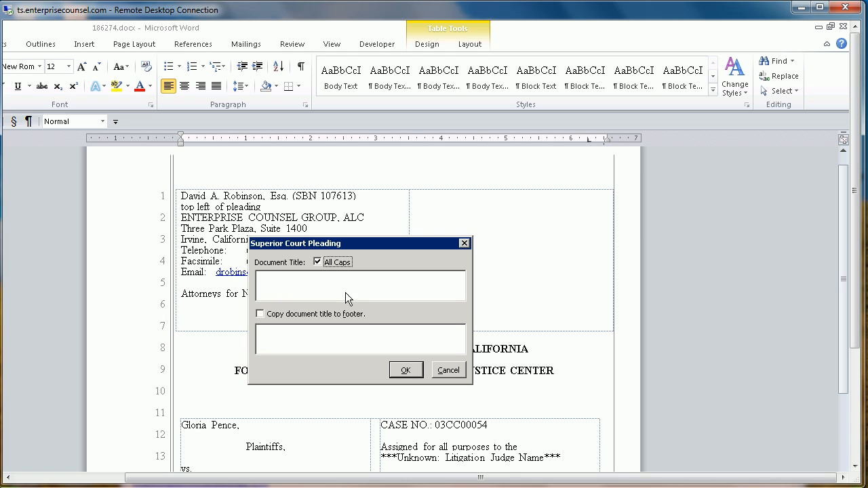
# - Enter the title MOTIO FOR COMMOTION, copy it to the footer, and generate the pleading
pyautogui.write('M')
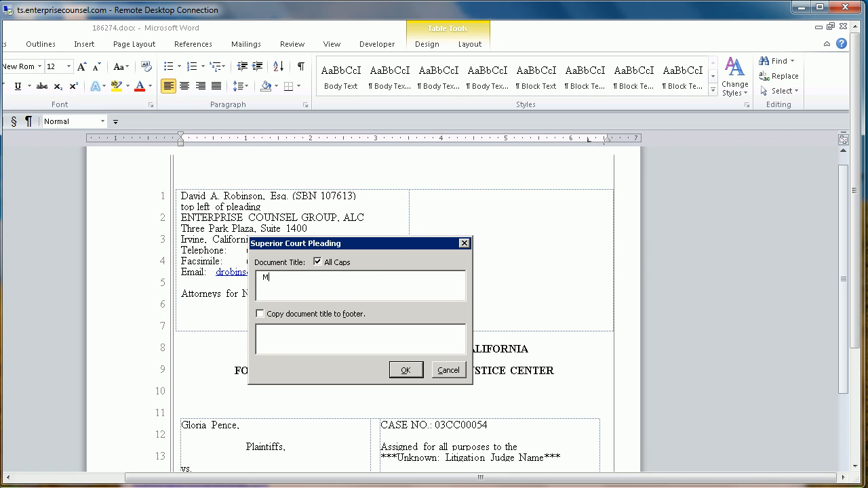
pyautogui.write('OTIO FOR COMMO')
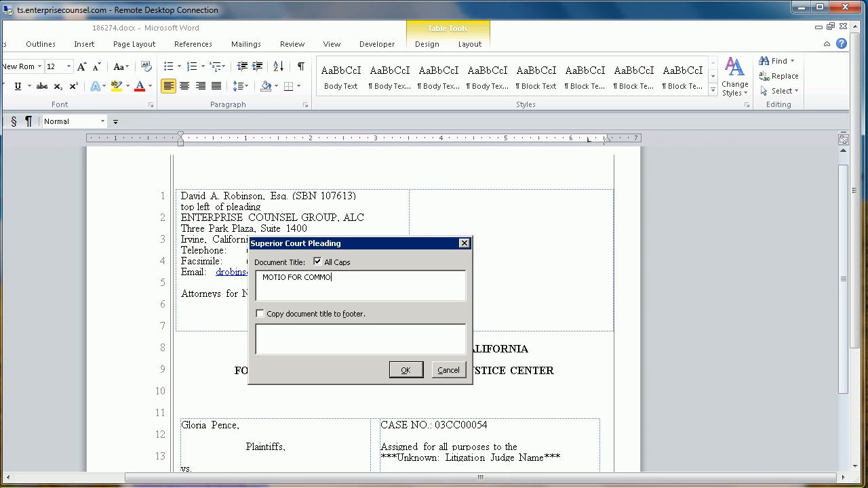
pyautogui.click(261, 313)
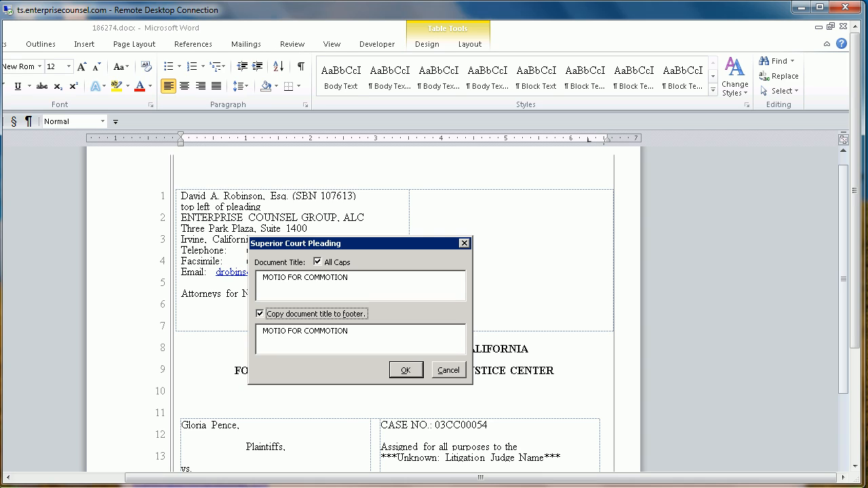
pyautogui.moveTo(517, 167)
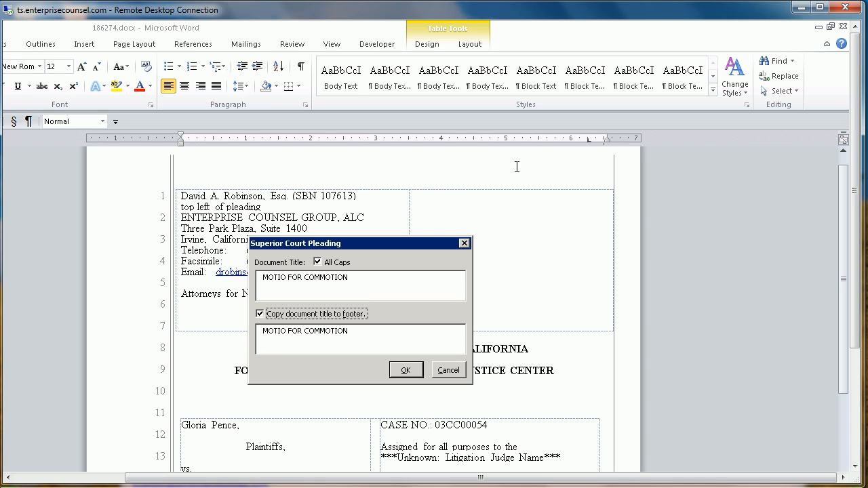
pyautogui.moveTo(62, 388)
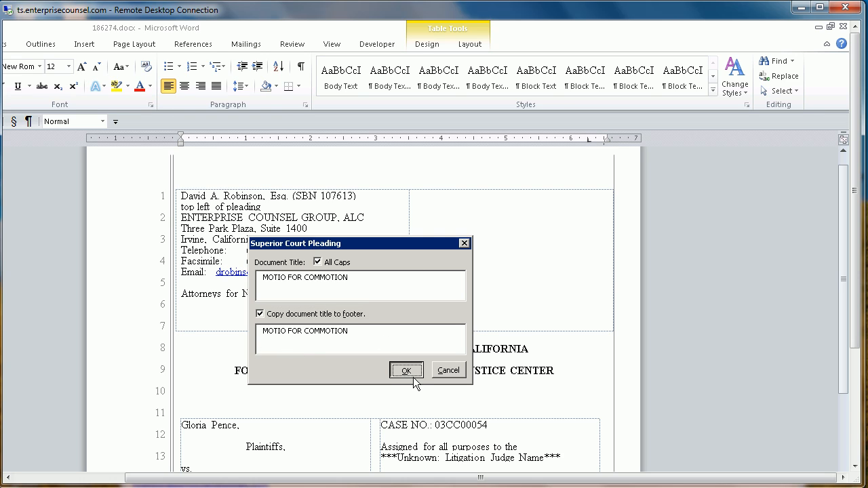
pyautogui.click(407, 371)
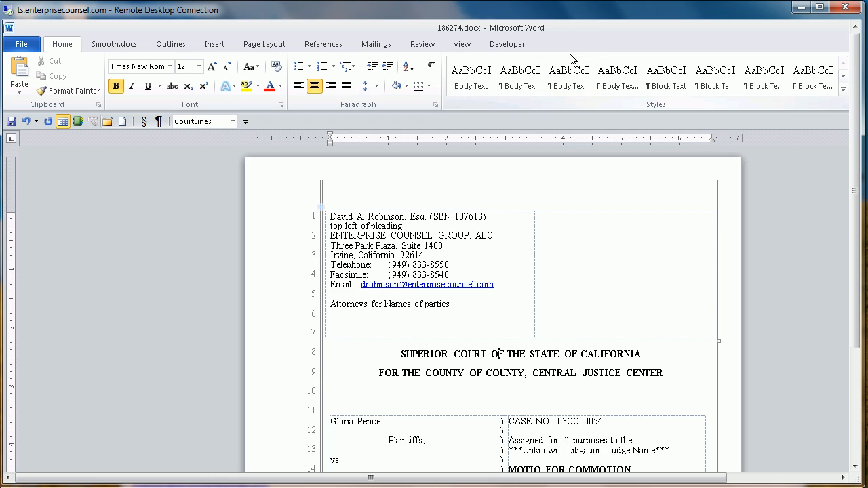
pyautogui.moveTo(563, 49)
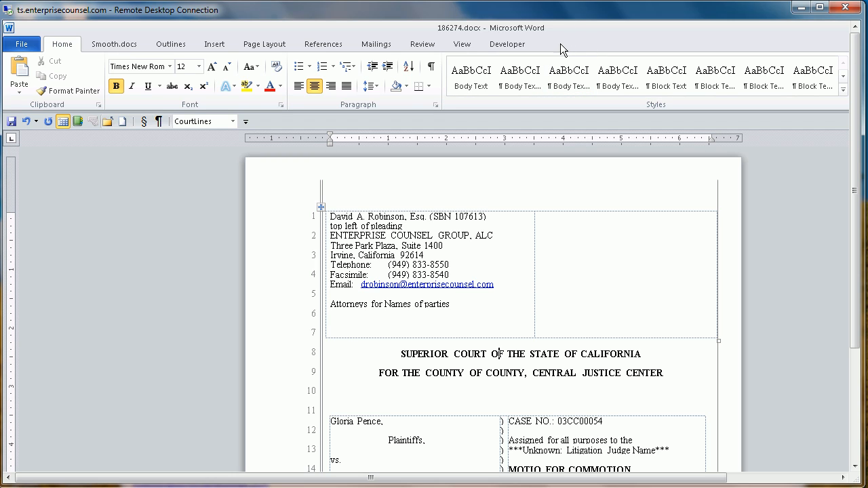
# - Browse the Smooth.docs Lit Tools and Outlines paragraph body styles in the generated pleading
pyautogui.click(114, 43)
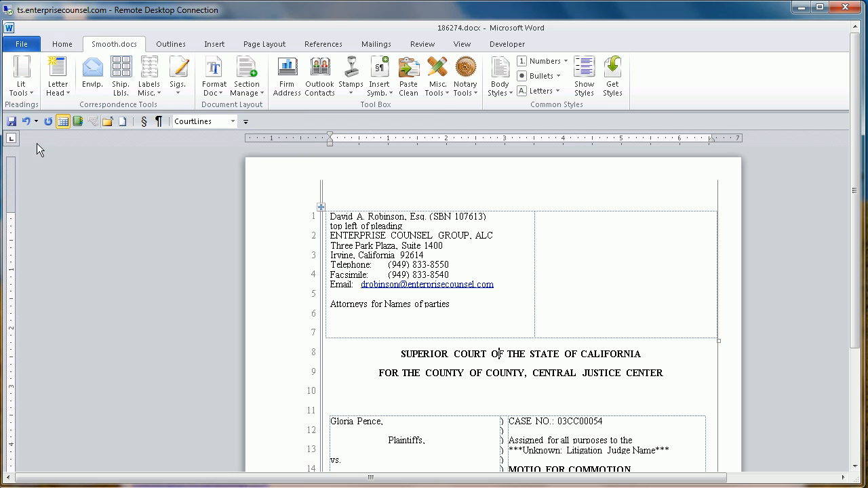
pyautogui.click(21, 74)
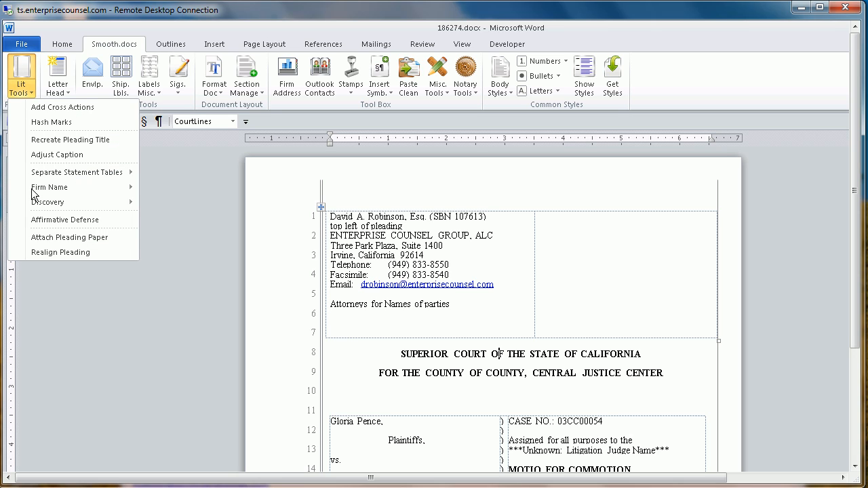
pyautogui.moveTo(65, 220)
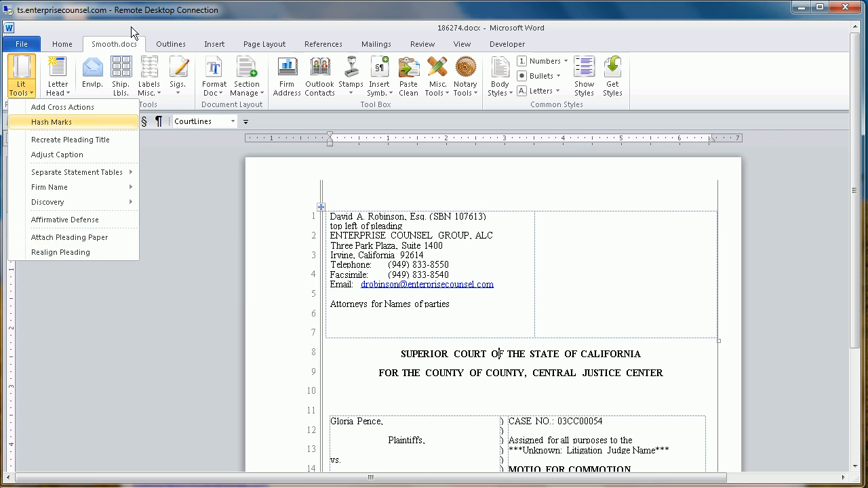
pyautogui.click(171, 43)
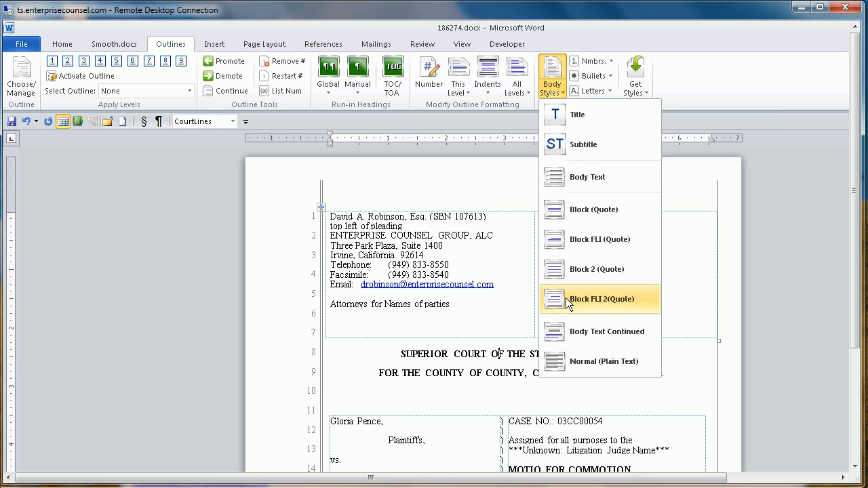
pyautogui.click(600, 299)
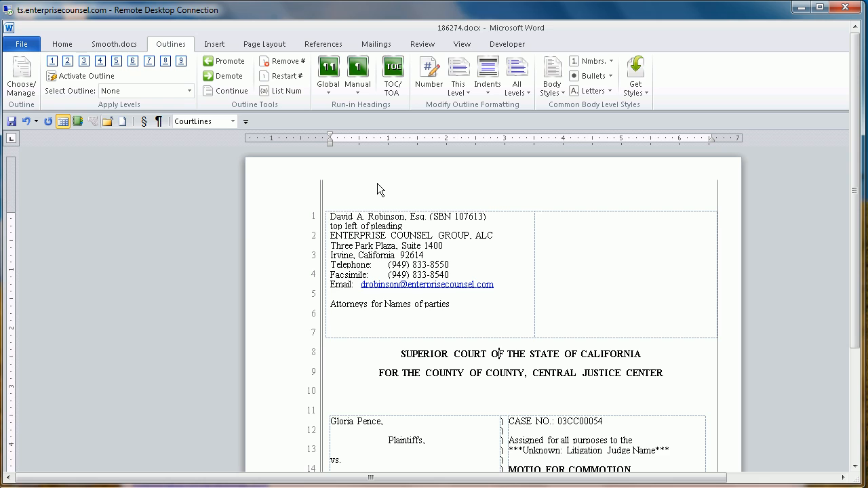
pyautogui.moveTo(369, 330)
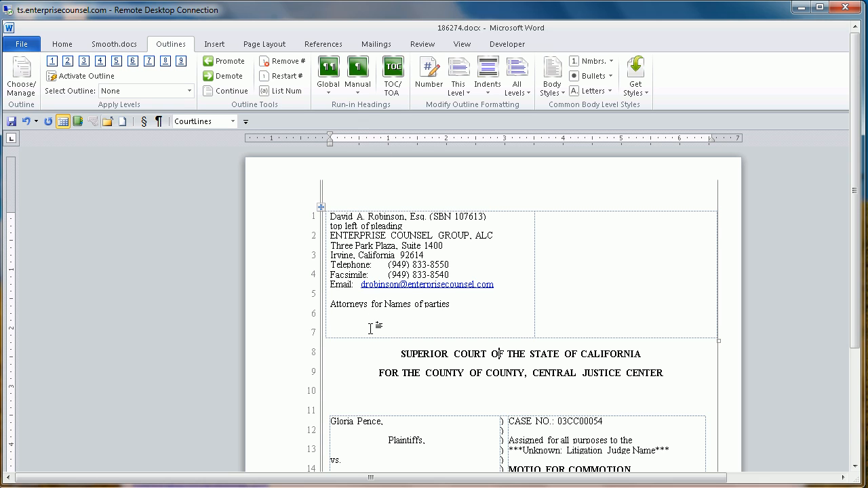
pyautogui.scroll(-3)
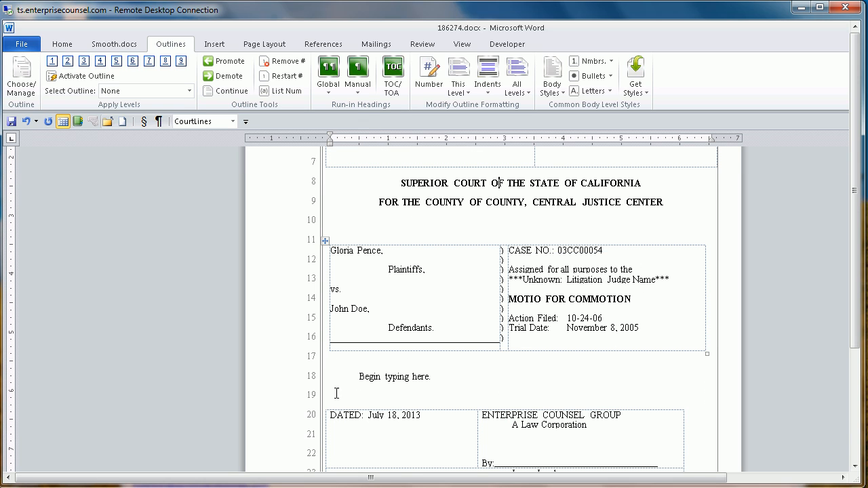